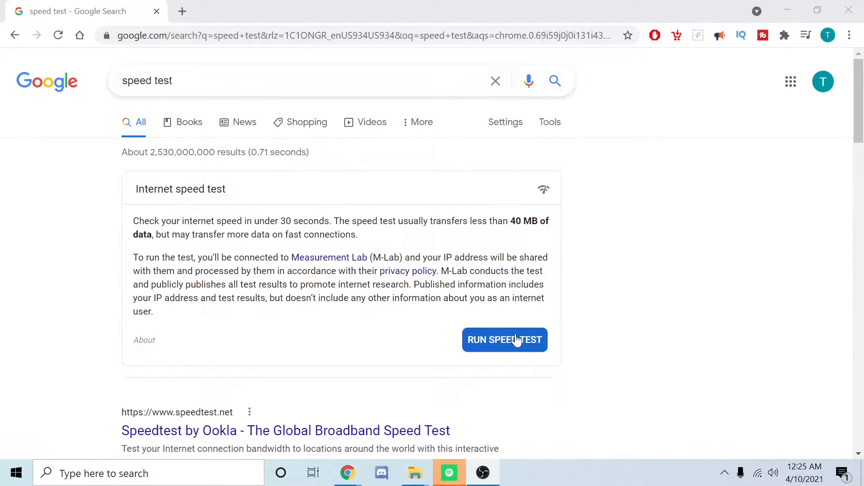
{"action": "mouse_move", "coordinate": [483, 342]}
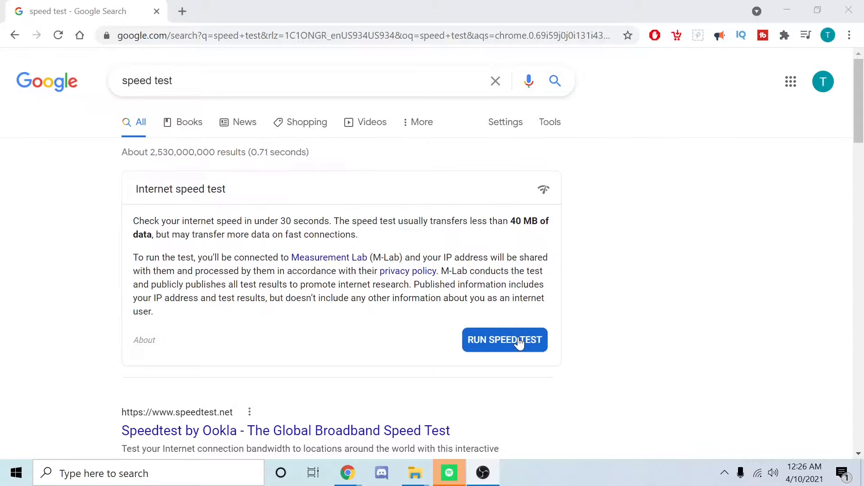
- Run Google's speed test for a baseline: 23.9 Mbps down, 13.2 Mbps up, 31 ms latency
{"action": "left_click", "coordinate": [504, 340]}
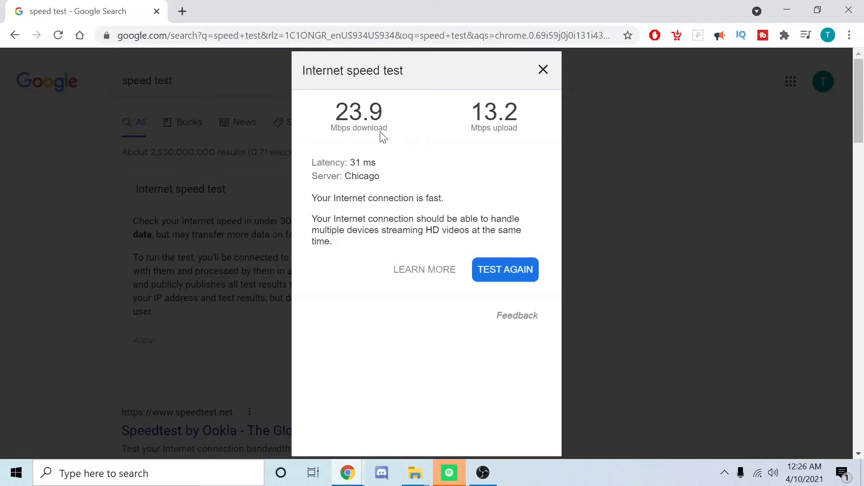
{"action": "mouse_move", "coordinate": [446, 147]}
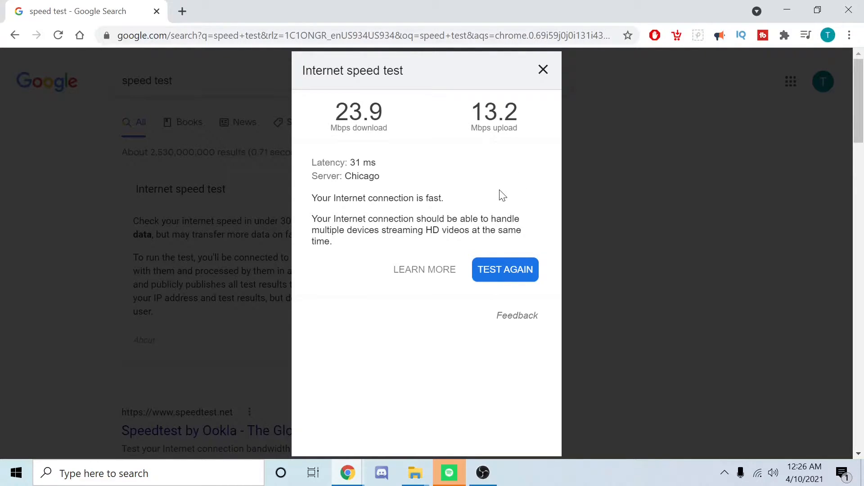
{"action": "mouse_move", "coordinate": [478, 266]}
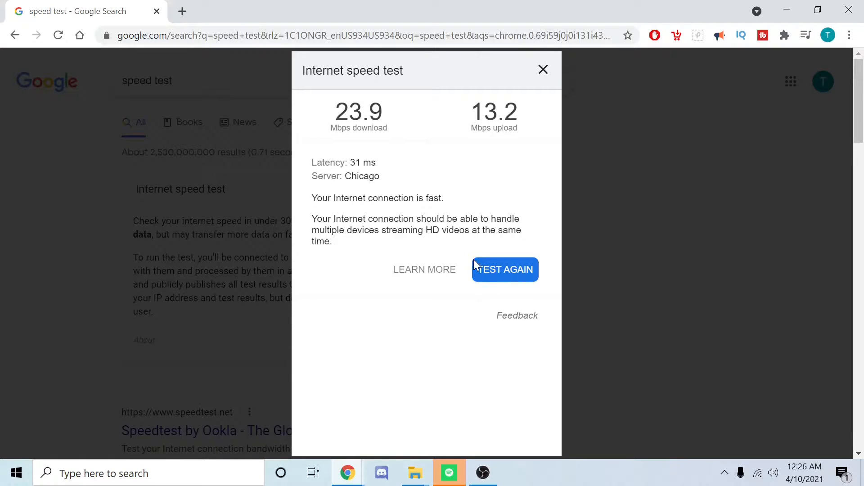
{"action": "mouse_move", "coordinate": [441, 197]}
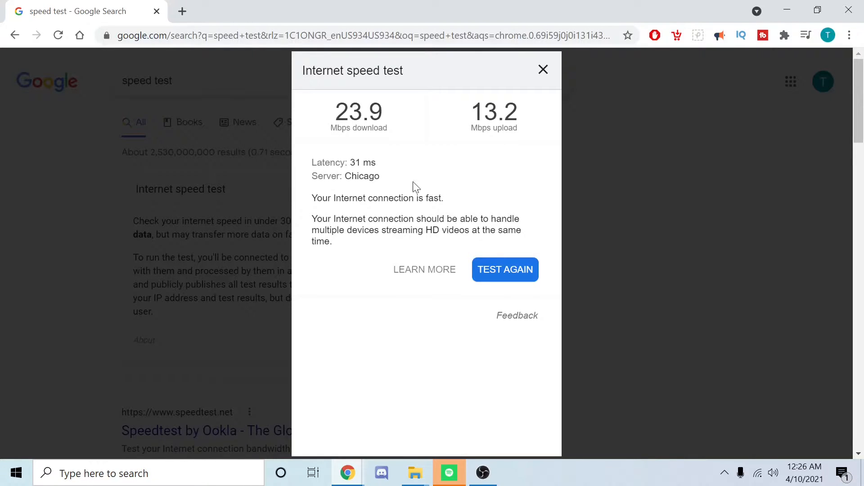
{"action": "mouse_move", "coordinate": [405, 177]}
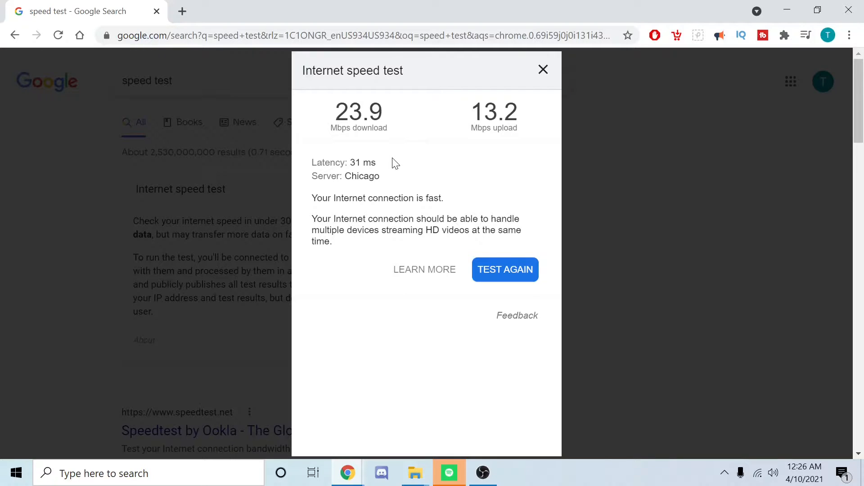
{"action": "mouse_move", "coordinate": [395, 153]}
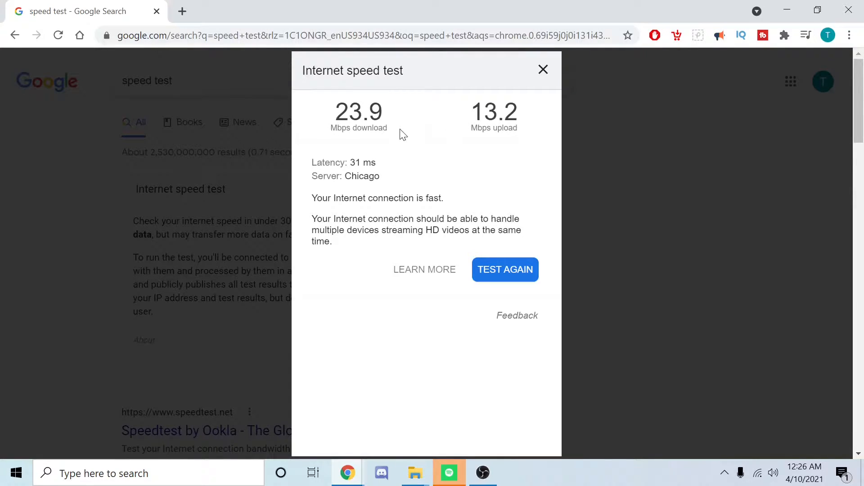
{"action": "mouse_move", "coordinate": [400, 137]}
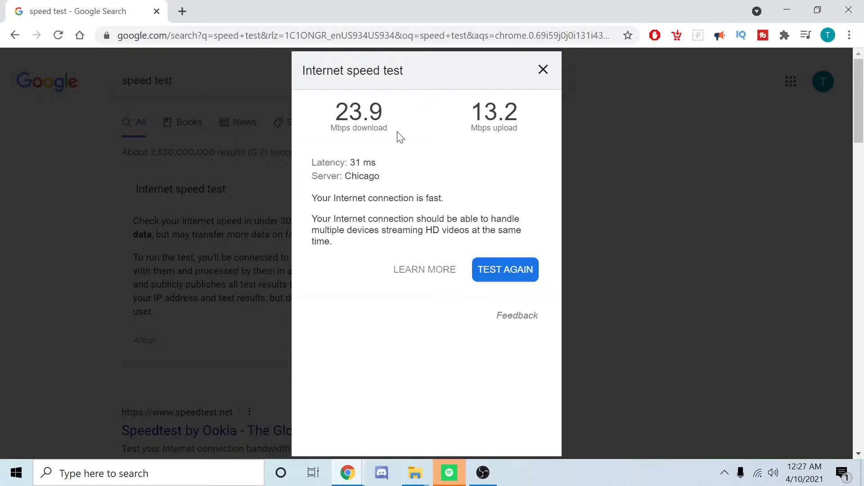
{"action": "mouse_move", "coordinate": [365, 133]}
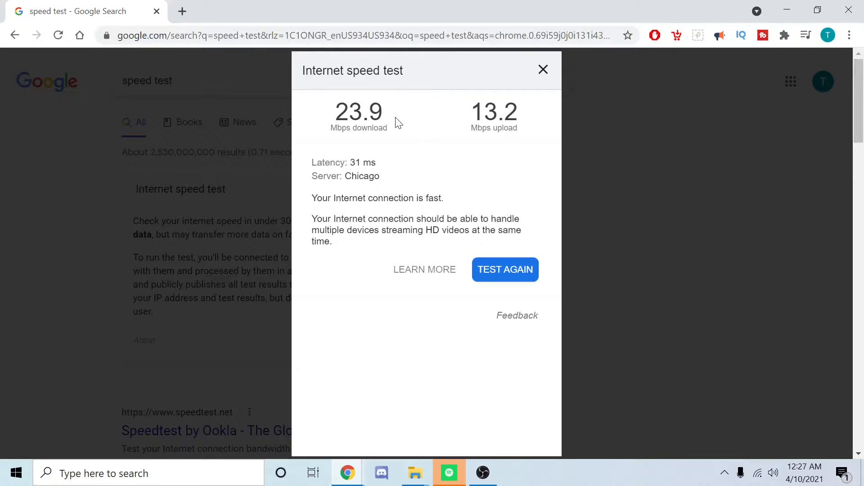
{"action": "mouse_move", "coordinate": [369, 98]}
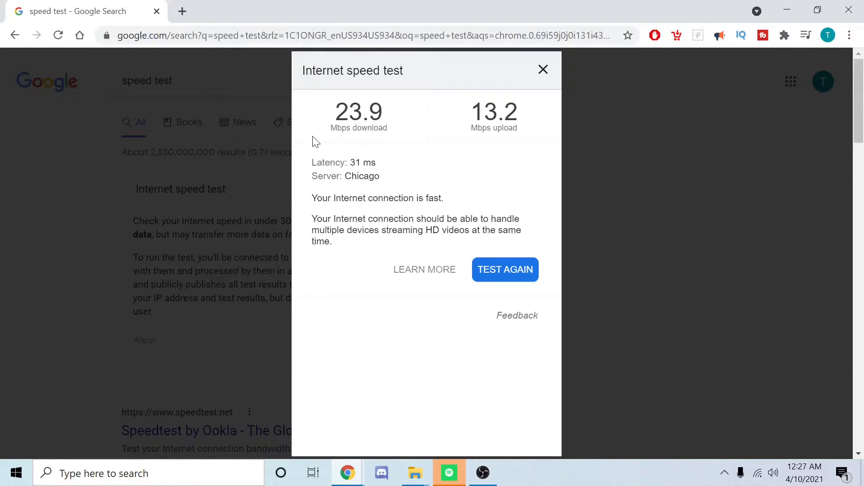
{"action": "mouse_move", "coordinate": [353, 135]}
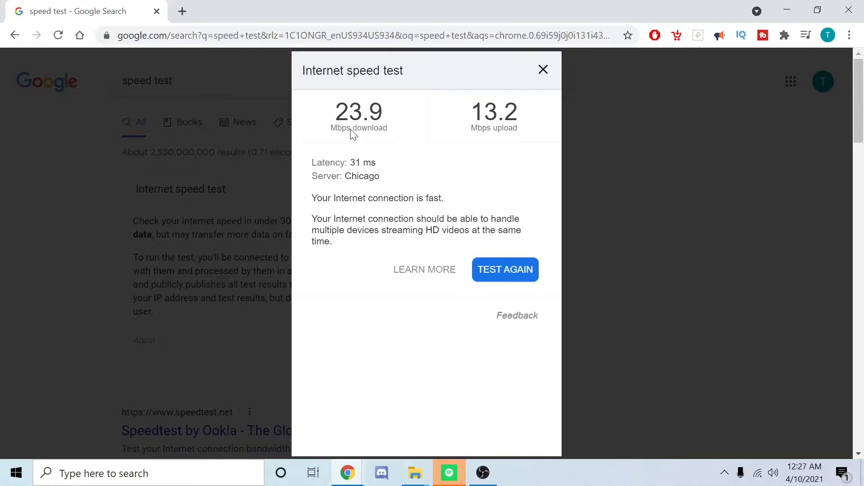
{"action": "mouse_move", "coordinate": [388, 144]}
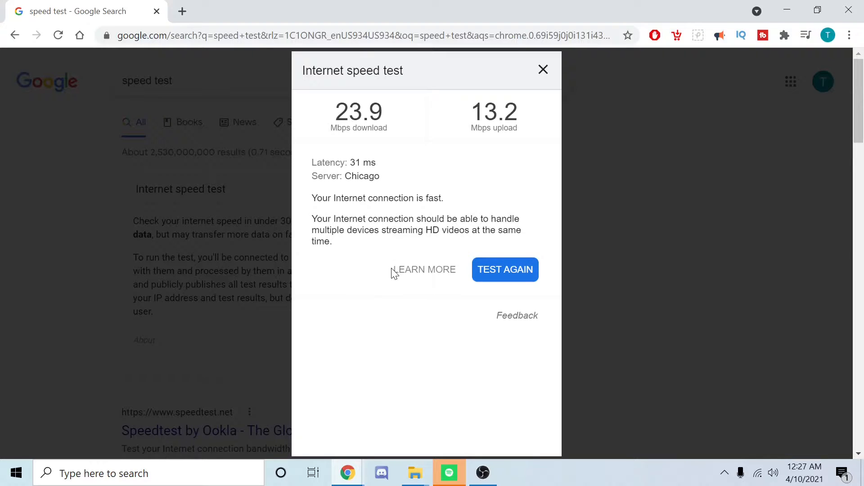
{"action": "mouse_move", "coordinate": [378, 219]}
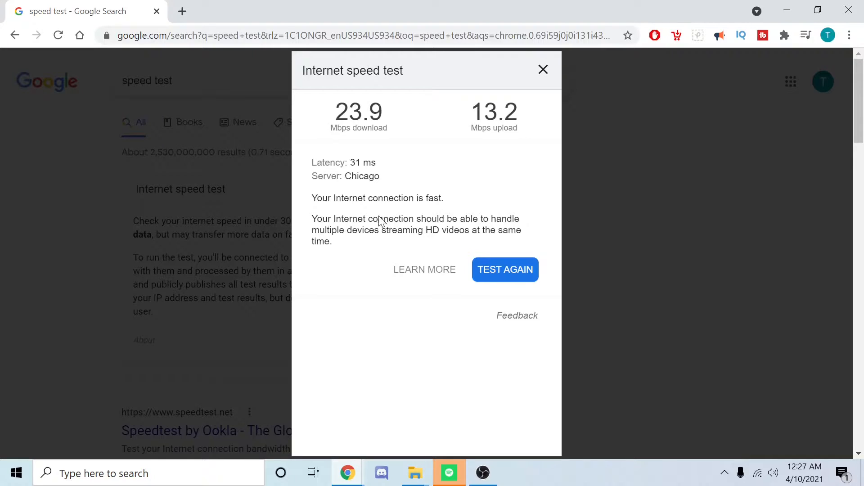
{"action": "mouse_move", "coordinate": [375, 193]}
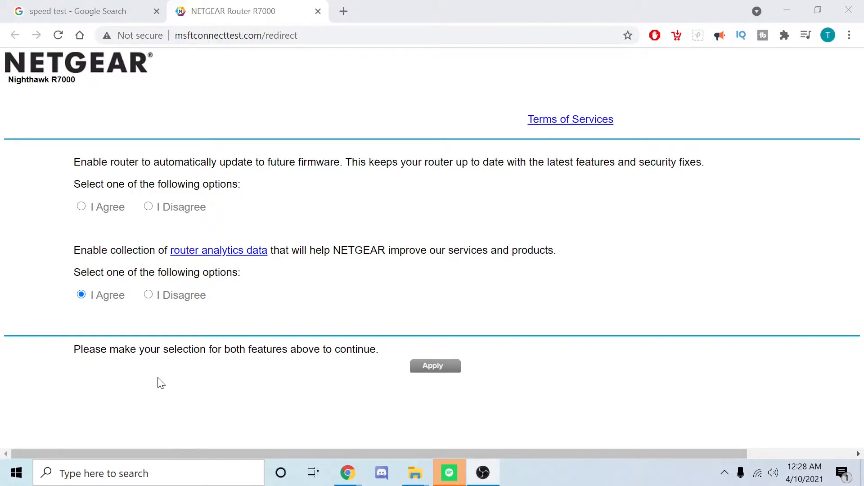
{"action": "mouse_move", "coordinate": [500, 351]}
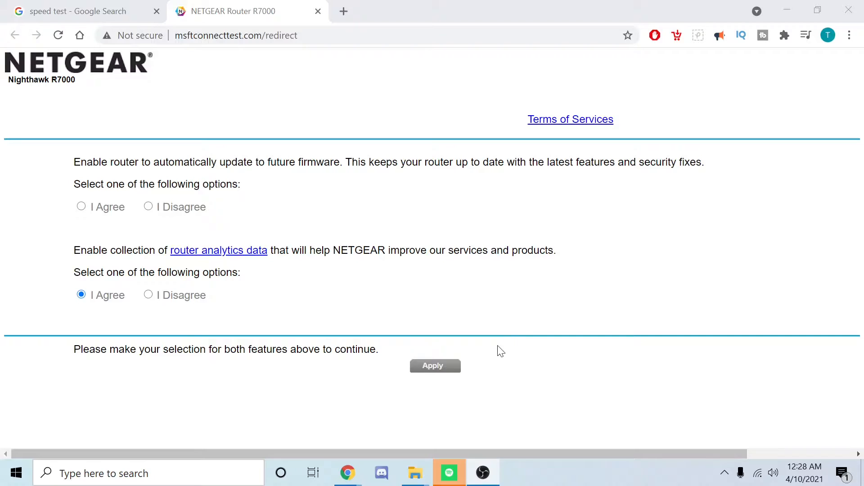
{"action": "mouse_move", "coordinate": [450, 303]}
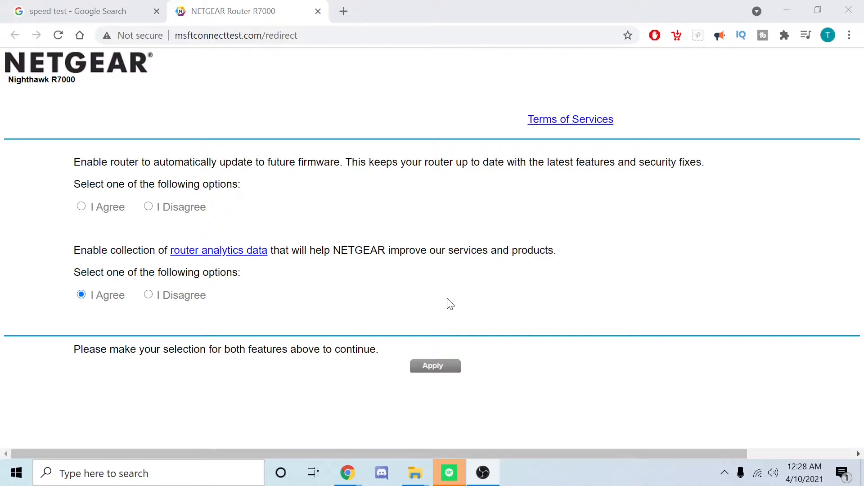
- Decline automatic firmware updates, keep analytics agreed, and apply the choices
{"action": "left_click", "coordinate": [147, 207]}
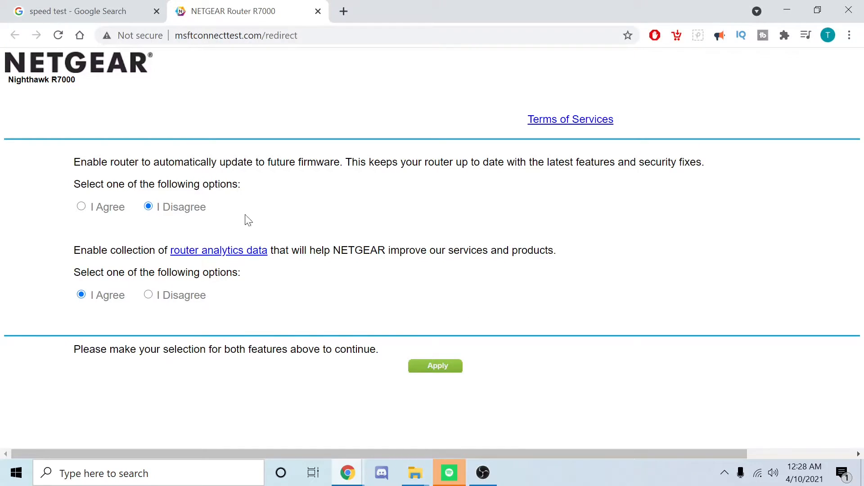
{"action": "mouse_move", "coordinate": [407, 199]}
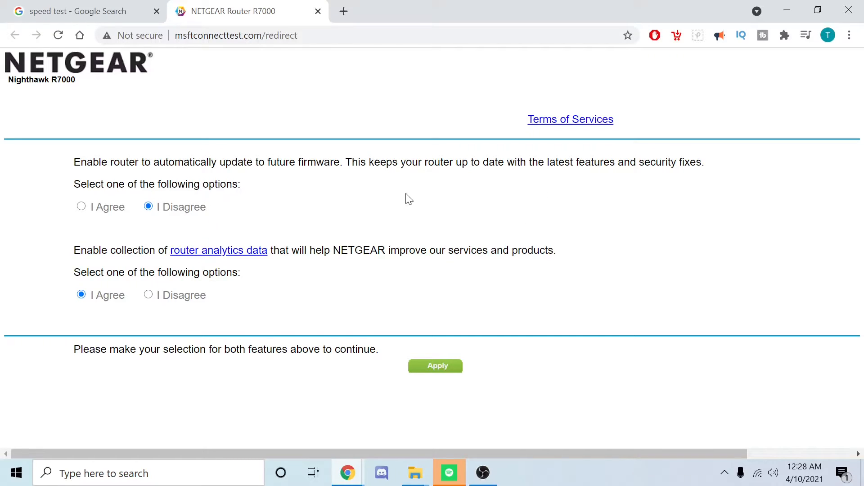
{"action": "mouse_move", "coordinate": [367, 208]}
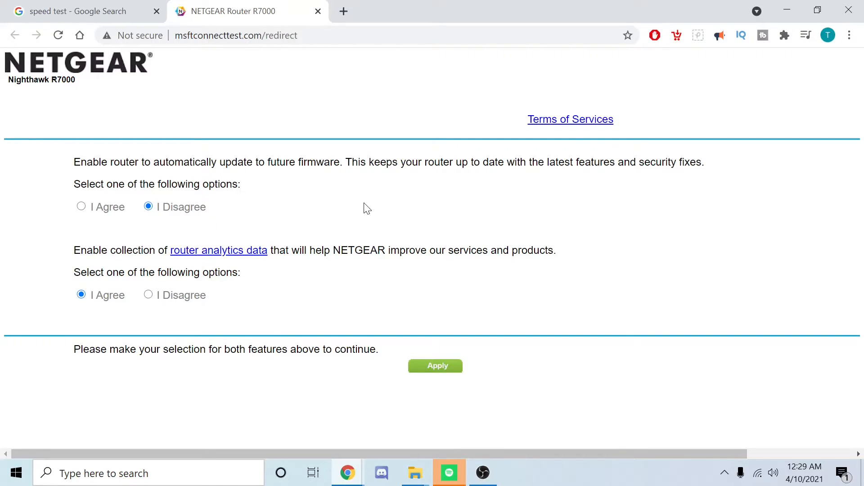
{"action": "mouse_move", "coordinate": [270, 199]}
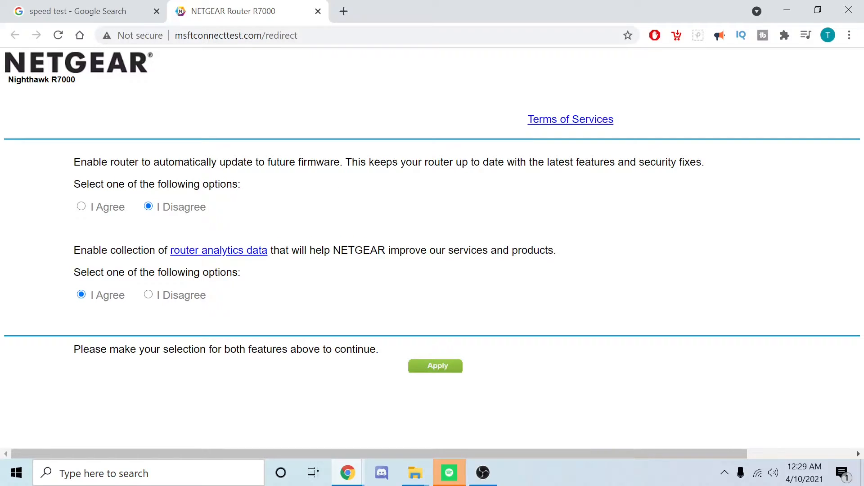
{"action": "left_click", "coordinate": [435, 366]}
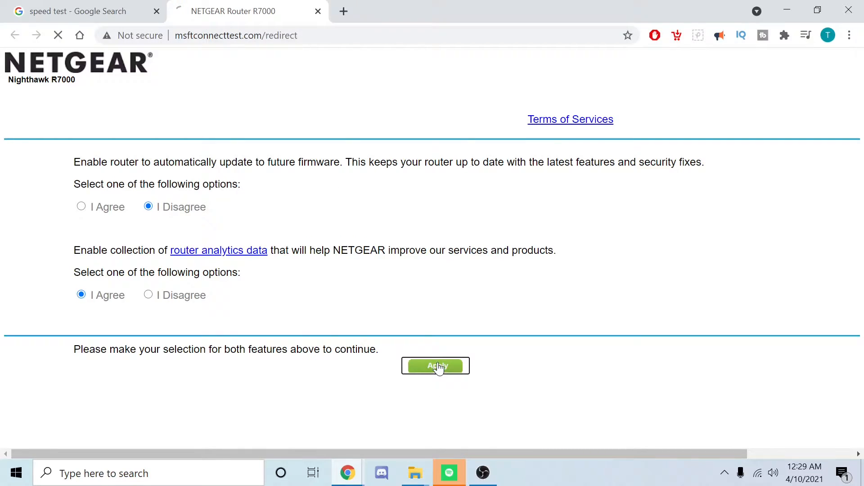
- Choose manual internet configuration on the 'No Ethernet Cable' page and continue
{"action": "left_click", "coordinate": [435, 366]}
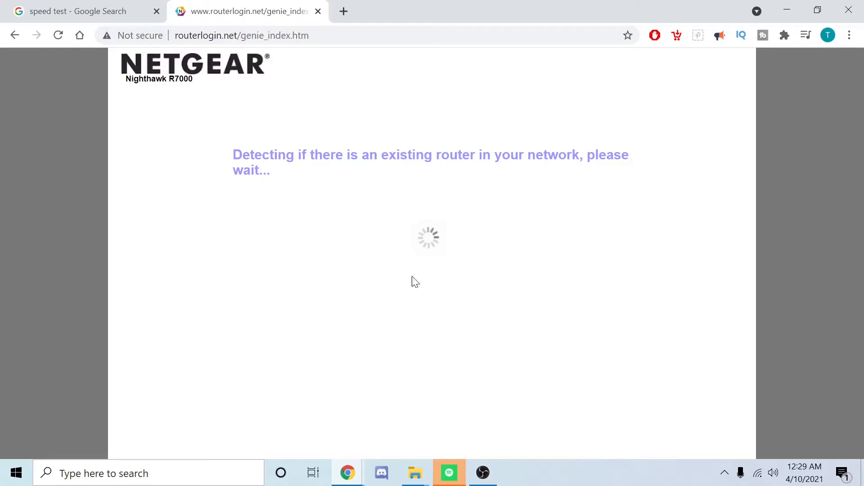
{"action": "mouse_move", "coordinate": [410, 215]}
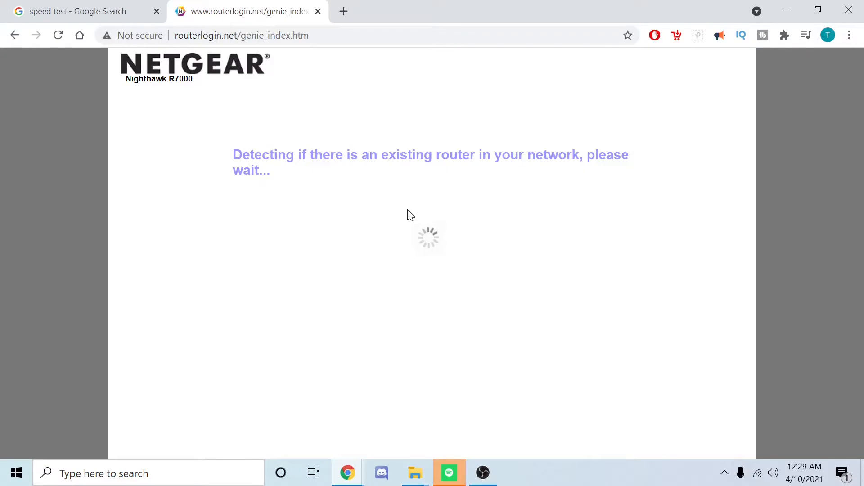
{"action": "mouse_move", "coordinate": [423, 269]}
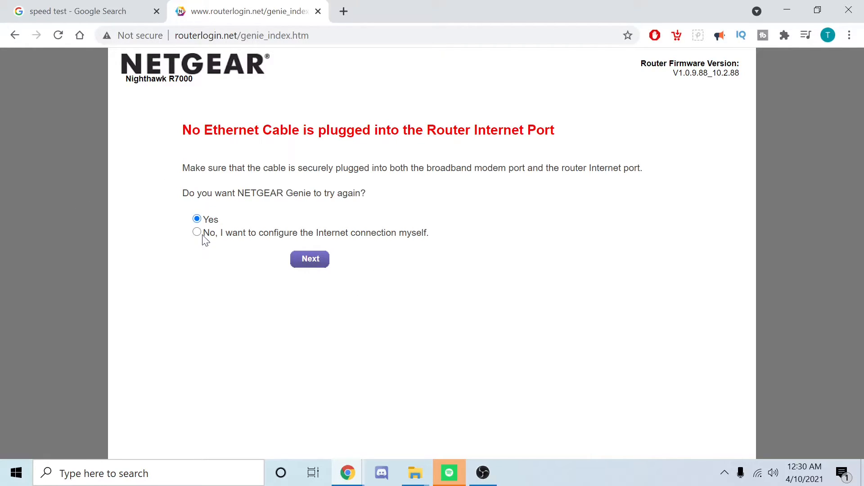
{"action": "left_click", "coordinate": [196, 232]}
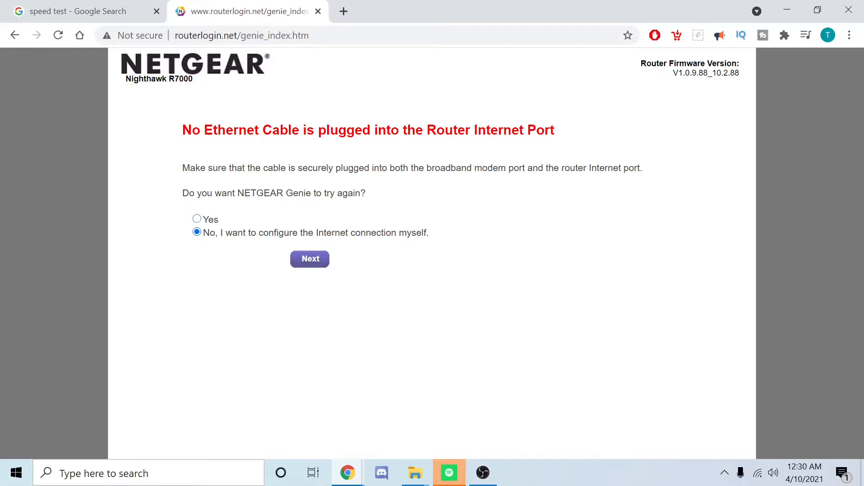
{"action": "left_click", "coordinate": [310, 260]}
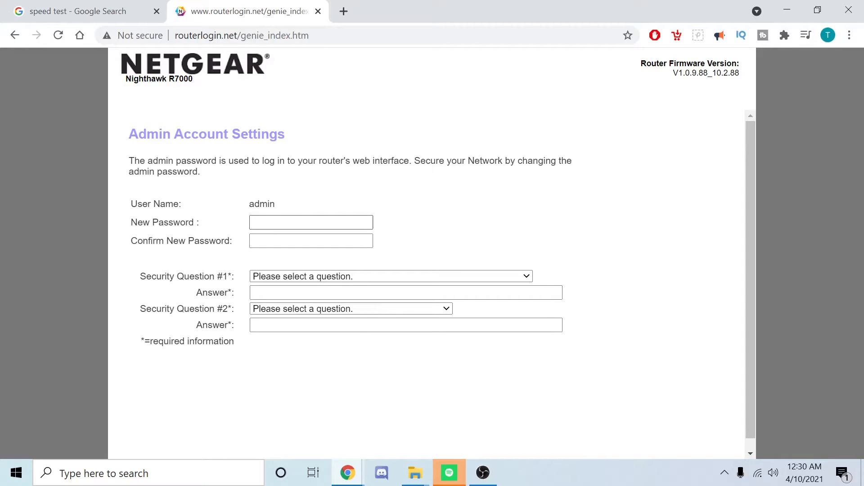
- Type the new admin password and its confirmation on the admin account page
{"action": "left_click", "coordinate": [310, 222]}
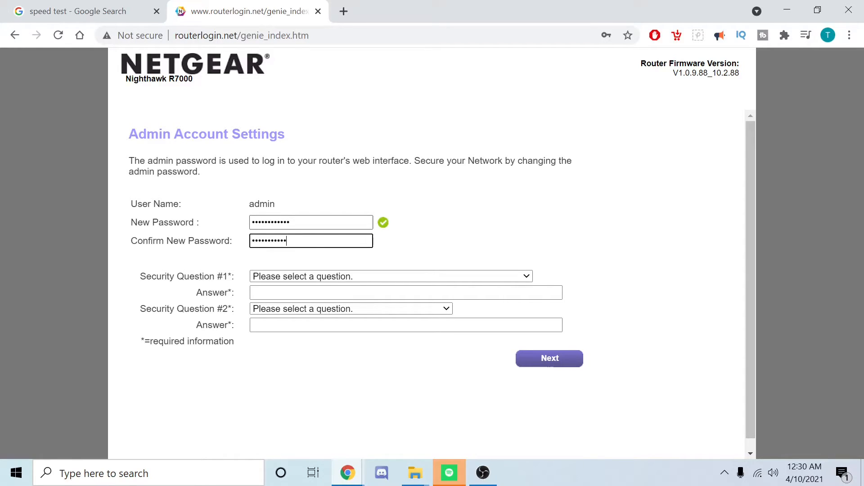
{"action": "type", "text": "•"}
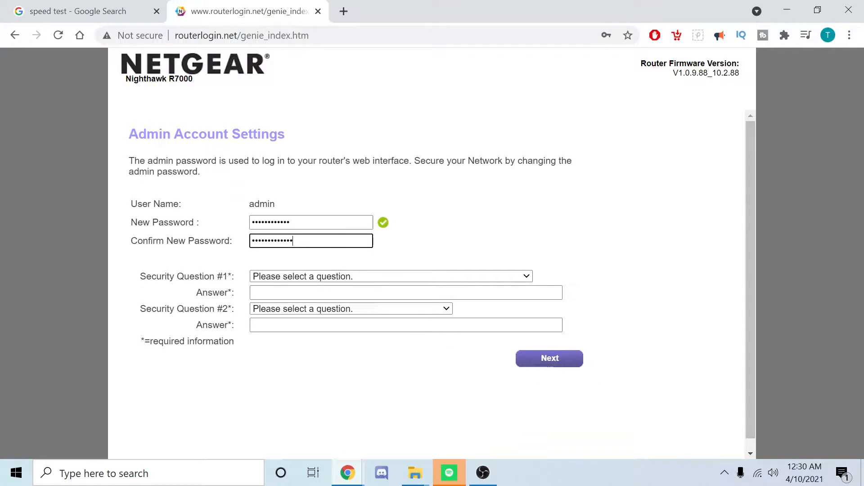
- Save the admin settings and close the NETGEAR Armor and Circle with Disney popups
{"action": "left_click", "coordinate": [549, 358]}
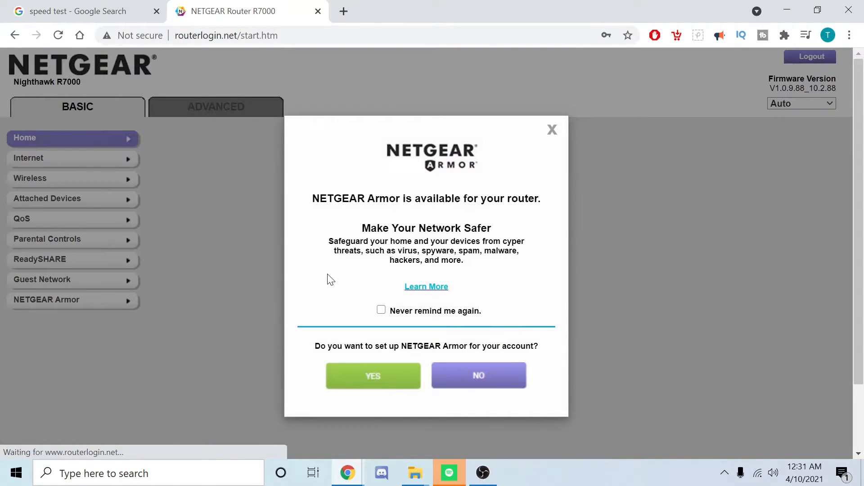
{"action": "mouse_move", "coordinate": [141, 275]}
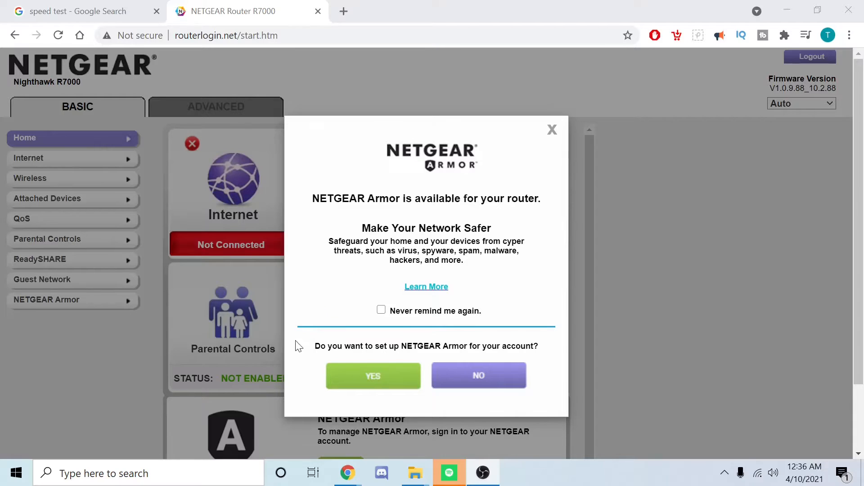
{"action": "mouse_move", "coordinate": [251, 153]}
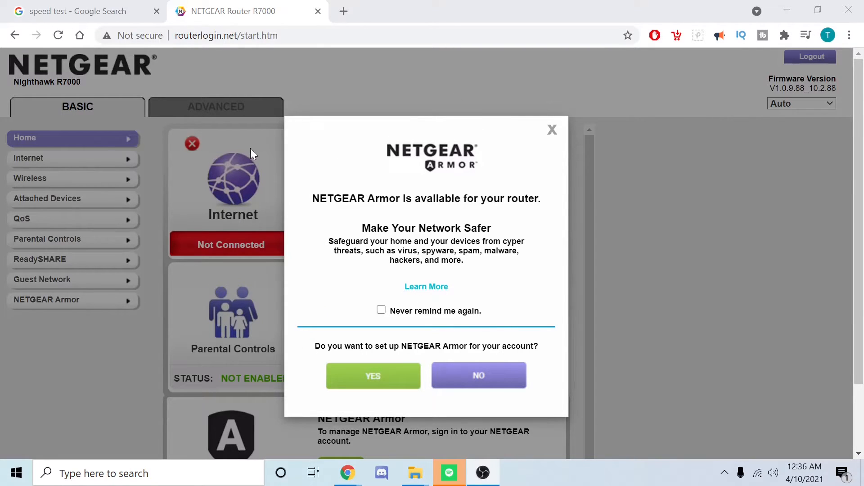
{"action": "mouse_move", "coordinate": [467, 186]}
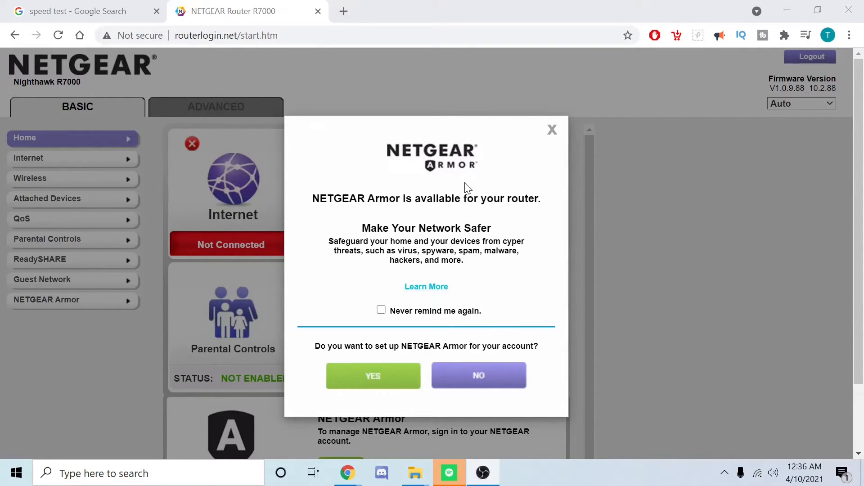
{"action": "mouse_move", "coordinate": [551, 133]}
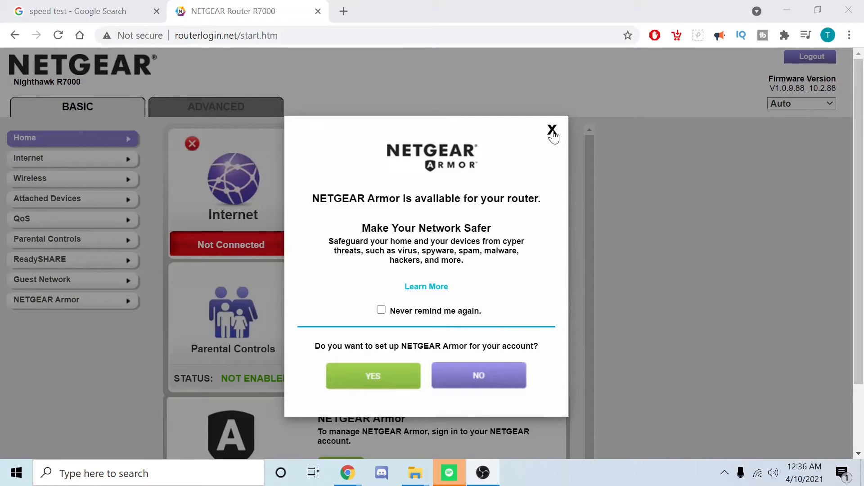
{"action": "left_click", "coordinate": [552, 129]}
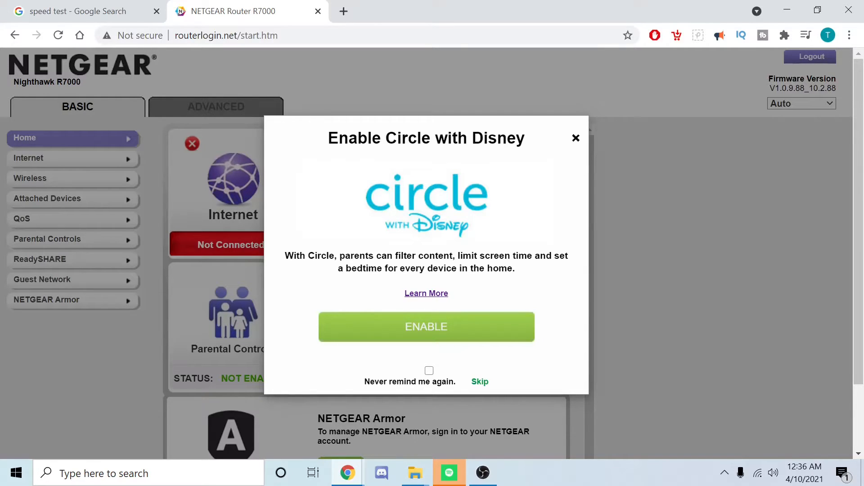
{"action": "left_click", "coordinate": [575, 138]}
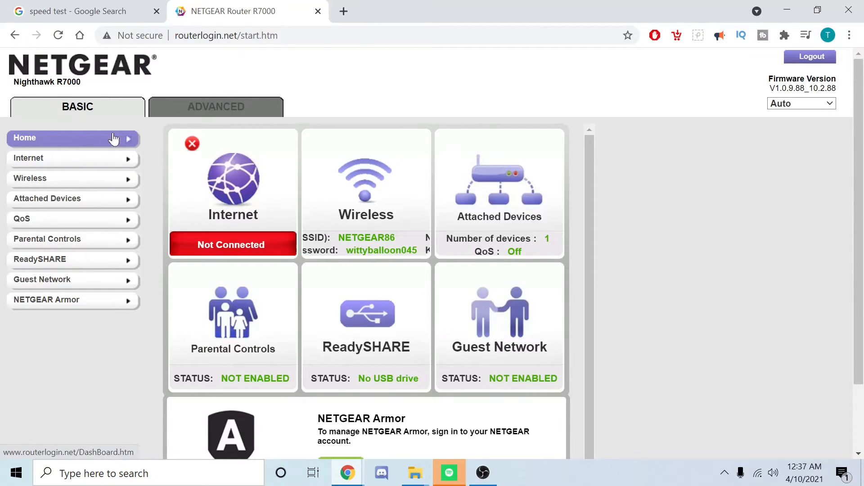
- Navigate to Advanced > Advanced Setup > Router / AP / Bridge / Repeating Mode
{"action": "left_click", "coordinate": [215, 106]}
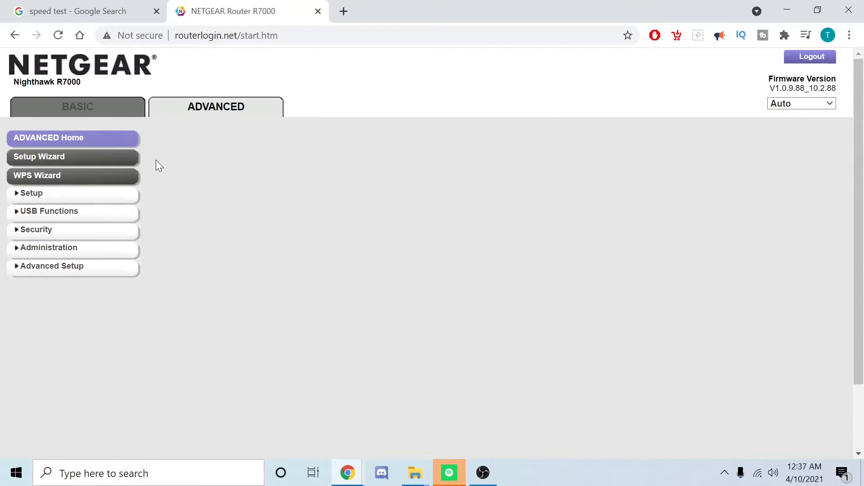
{"action": "left_click", "coordinate": [48, 137]}
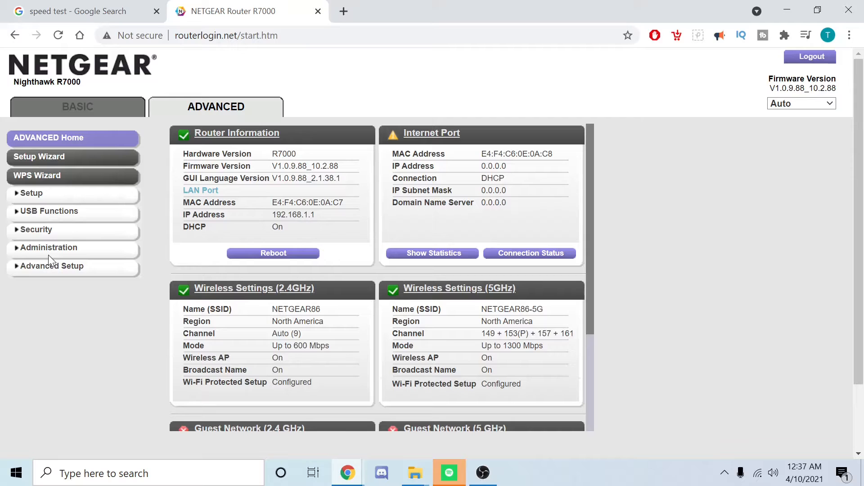
{"action": "left_click", "coordinate": [52, 267]}
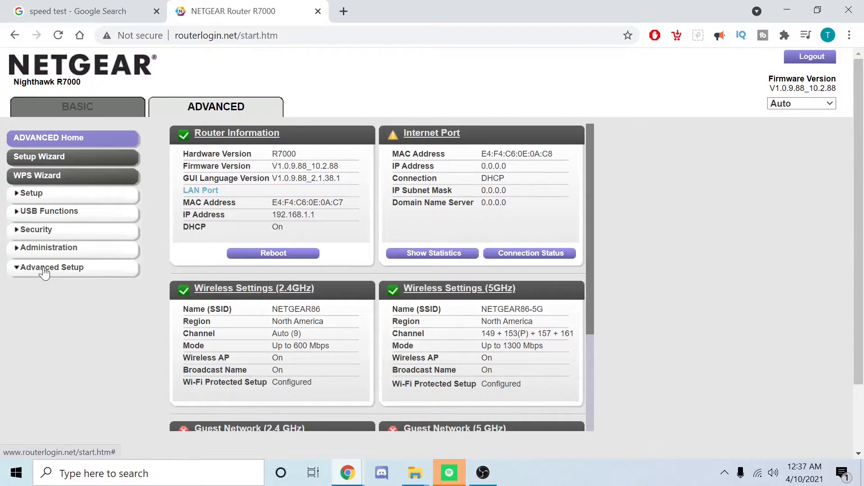
{"action": "left_click", "coordinate": [52, 267]}
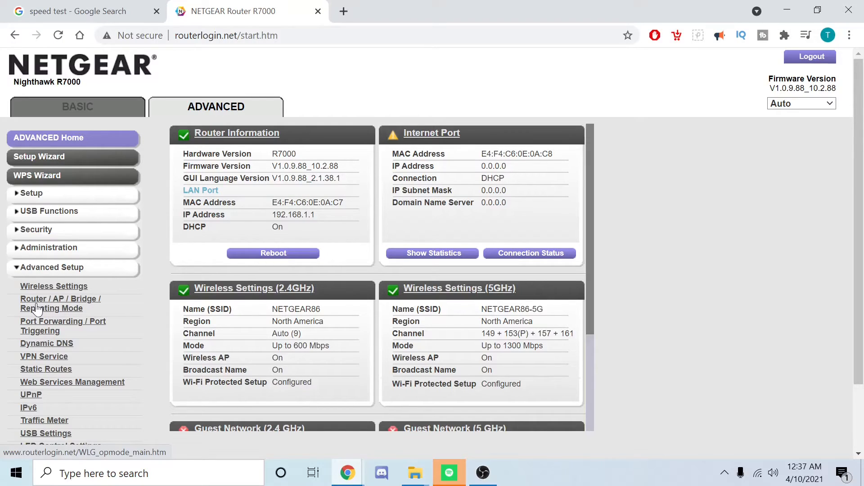
{"action": "left_click", "coordinate": [60, 303]}
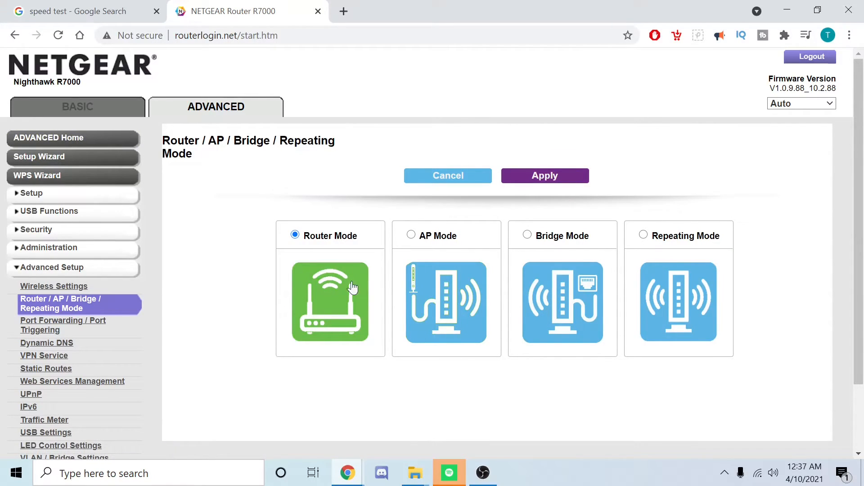
- Select Bridge Mode and bring up its wireless settings window
{"action": "left_click", "coordinate": [527, 234]}
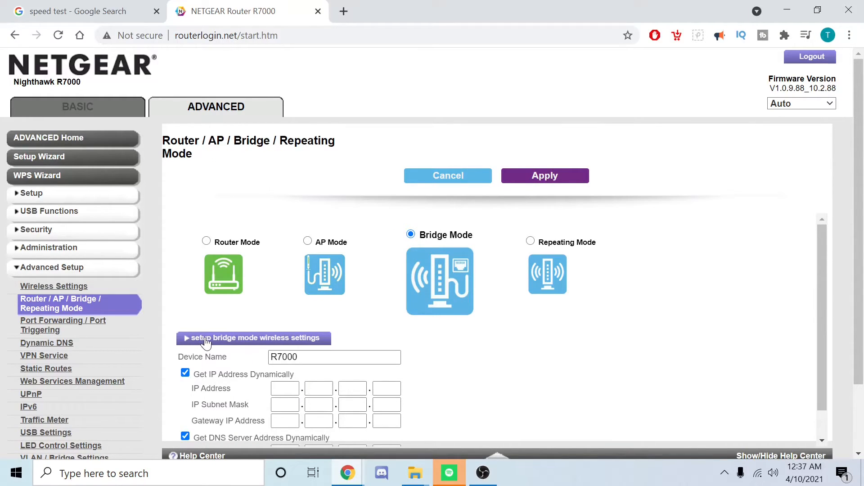
{"action": "left_click", "coordinate": [254, 338]}
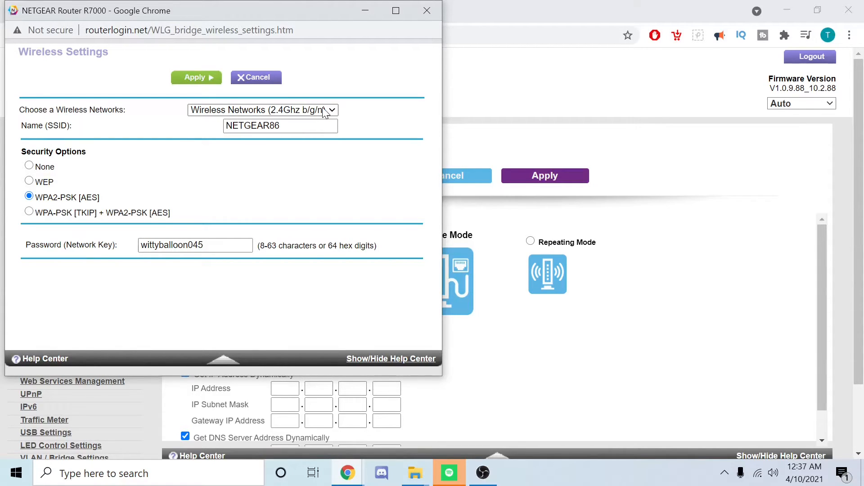
- Bridge to the 5GHz n/ac network 'Yavin IV' with WPA2-PSK and a key, and apply
{"action": "left_click", "coordinate": [262, 110]}
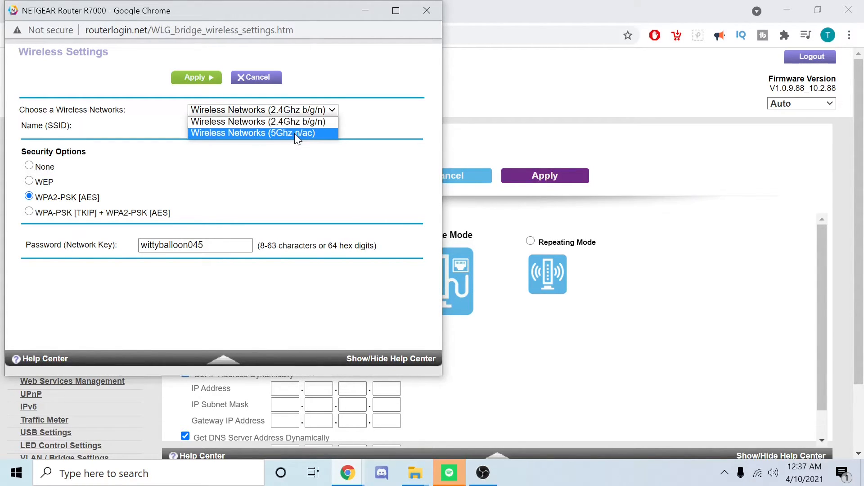
{"action": "mouse_move", "coordinate": [262, 122]}
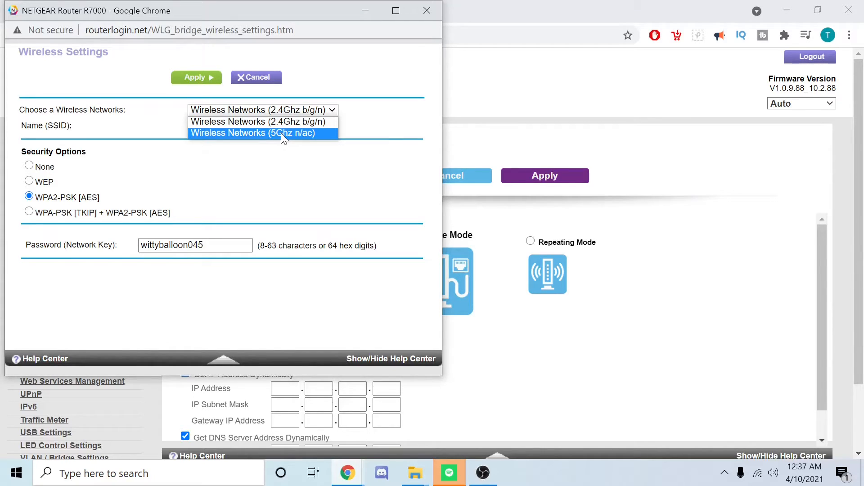
{"action": "left_click", "coordinate": [251, 133]}
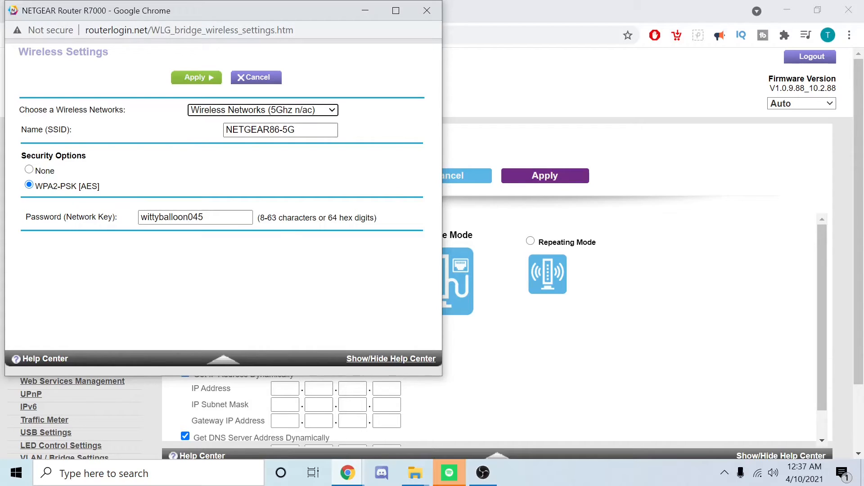
{"action": "triple_click", "coordinate": [280, 130]}
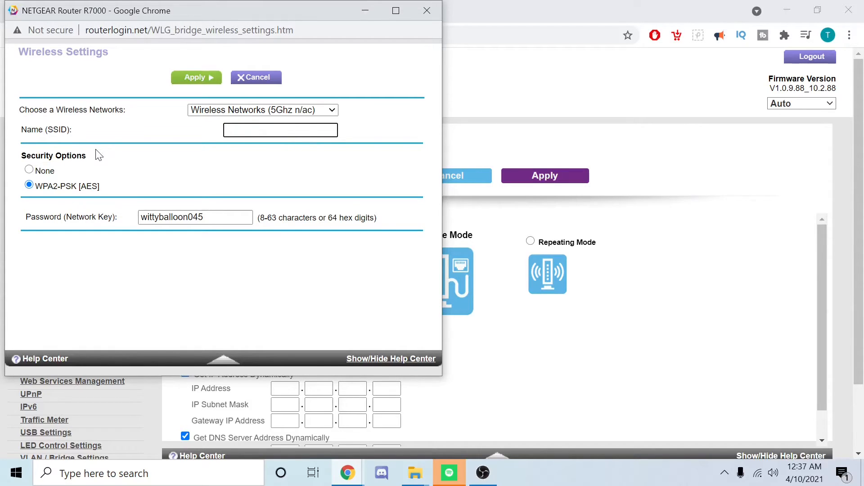
{"action": "type", "text": "Y"}
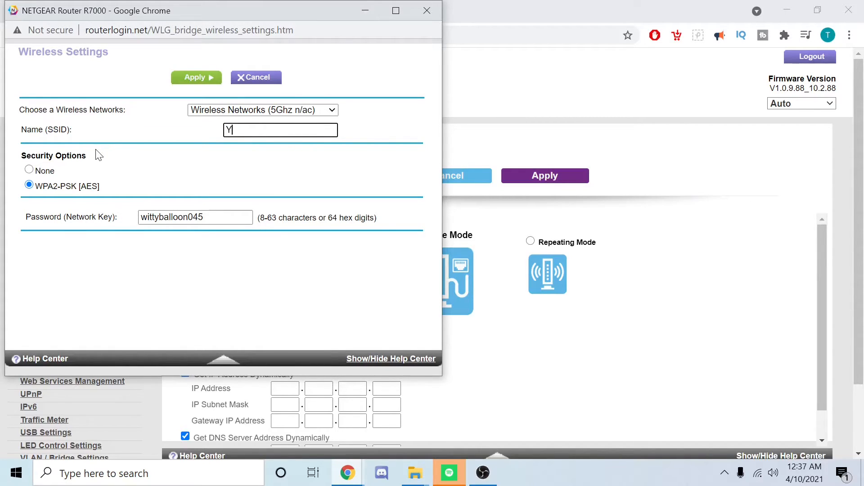
{"action": "type", "text": "avin I"}
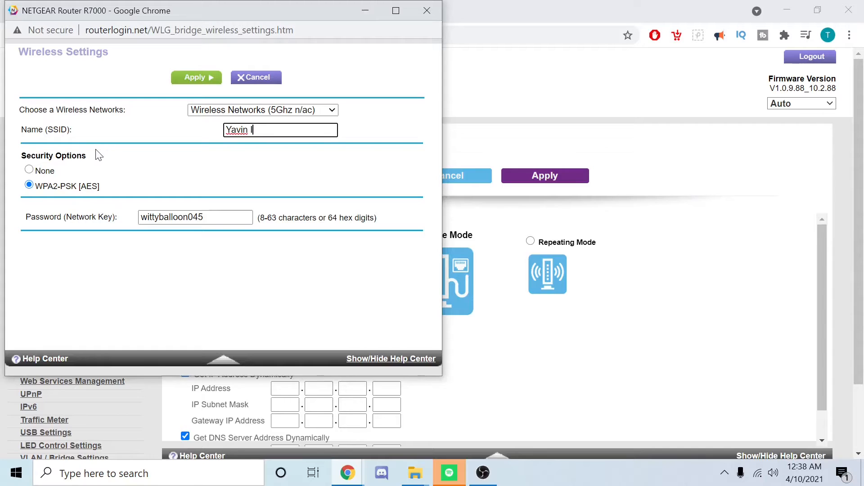
{"action": "left_click", "coordinate": [195, 217]}
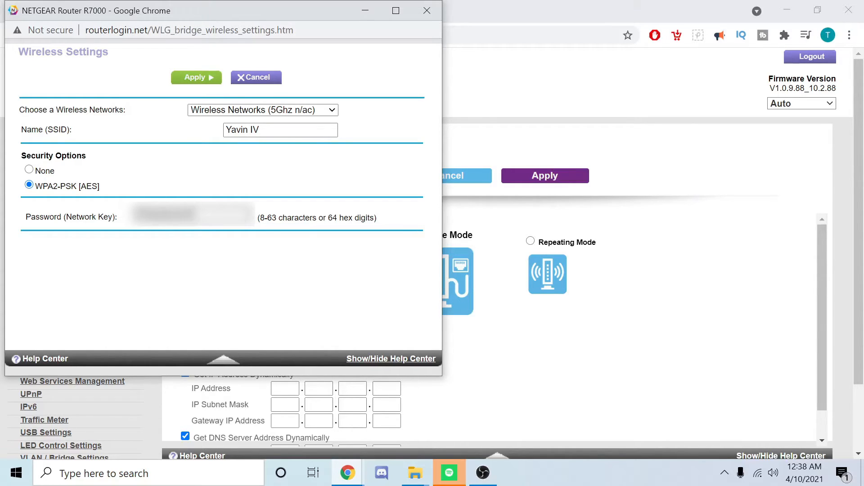
{"action": "mouse_move", "coordinate": [218, 174]}
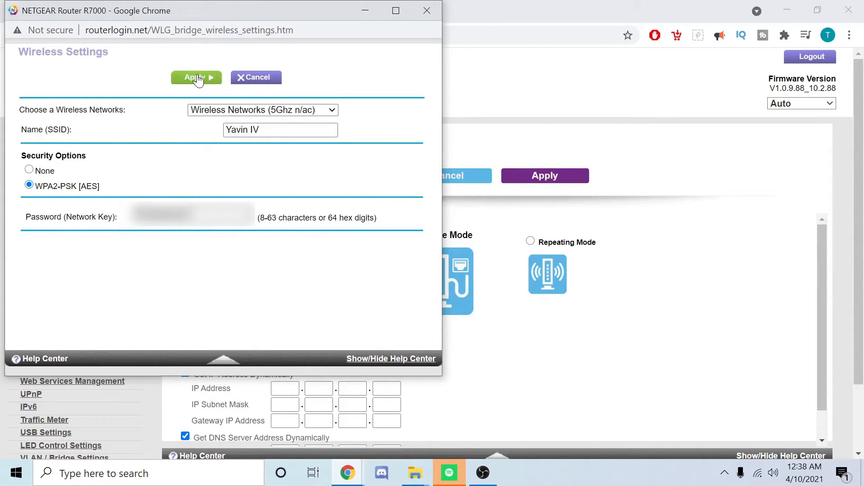
{"action": "left_click", "coordinate": [196, 77]}
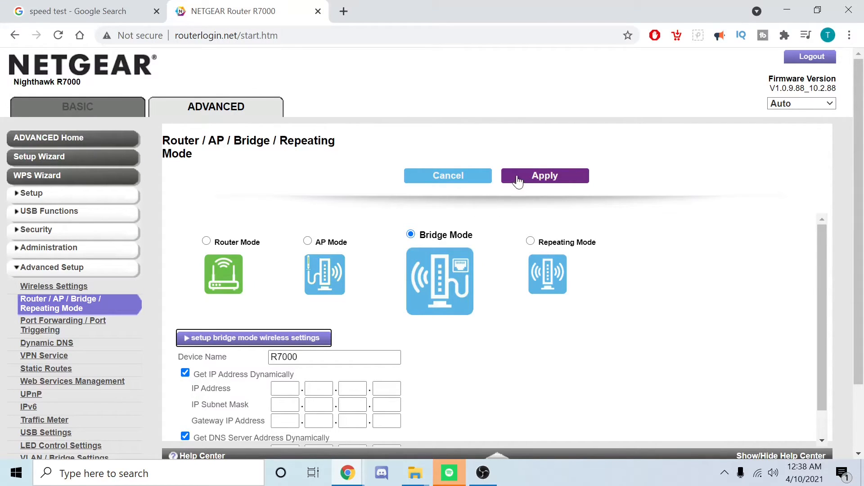
- Apply Bridge Mode and acknowledge the IP address alert so the router reboots
{"action": "left_click", "coordinate": [544, 175]}
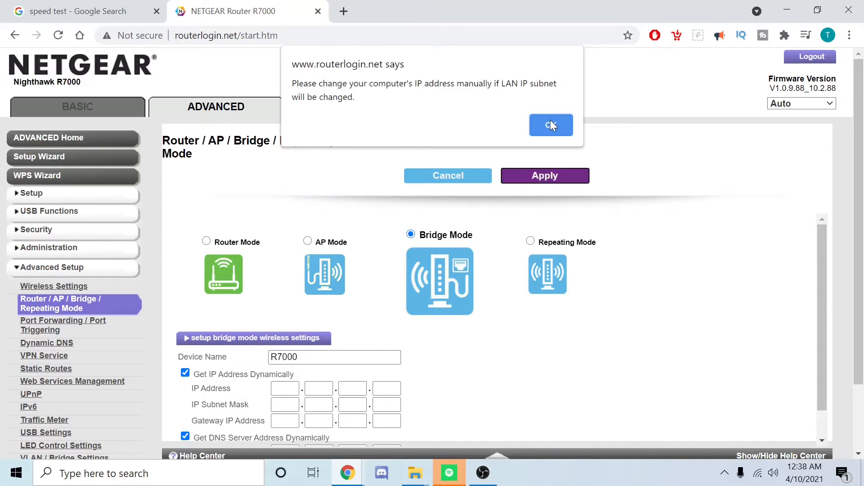
{"action": "left_click", "coordinate": [550, 125]}
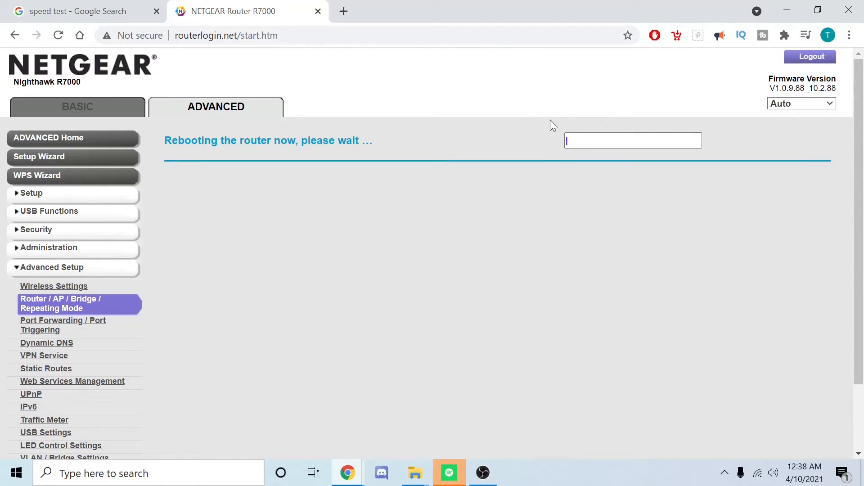
{"action": "mouse_move", "coordinate": [533, 118]}
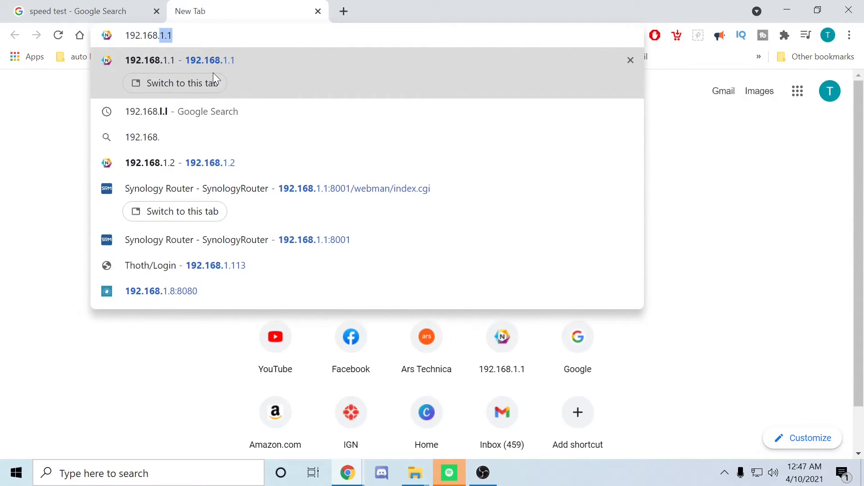
{"action": "left_click", "coordinate": [150, 162]}
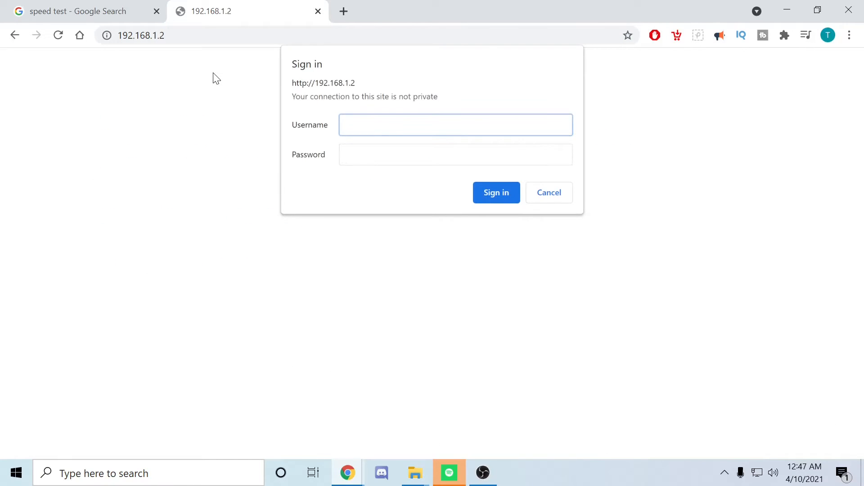
{"action": "type", "text": "a"}
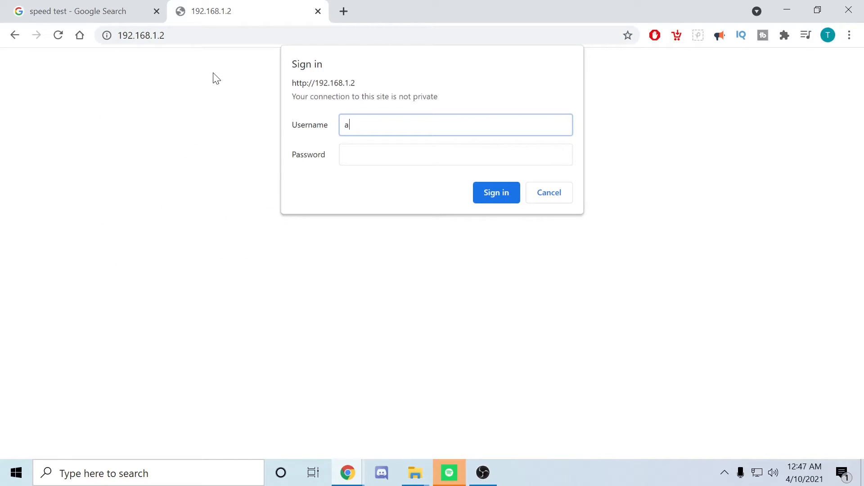
{"action": "type", "text": "dmin"}
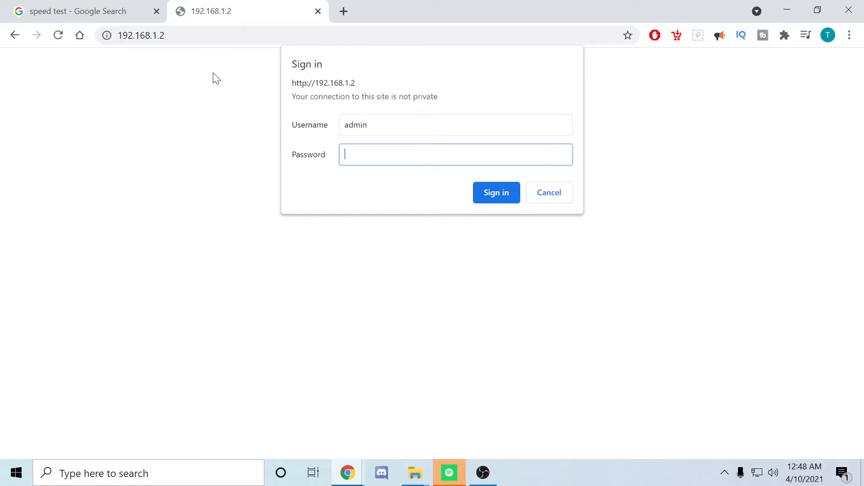
{"action": "type", "text": "password"}
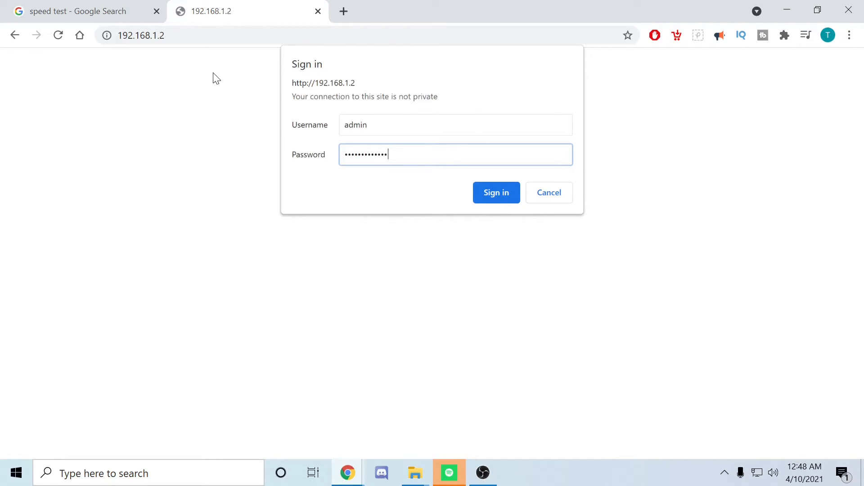
{"action": "left_click", "coordinate": [495, 192]}
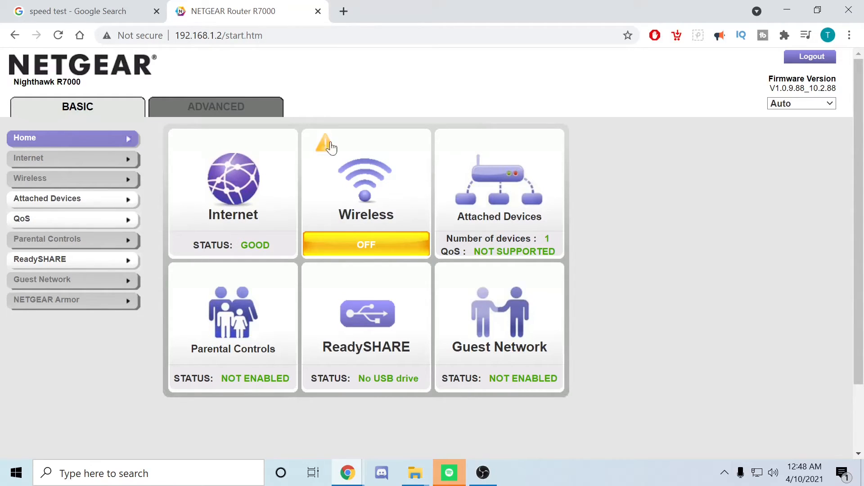
{"action": "mouse_move", "coordinate": [363, 177]}
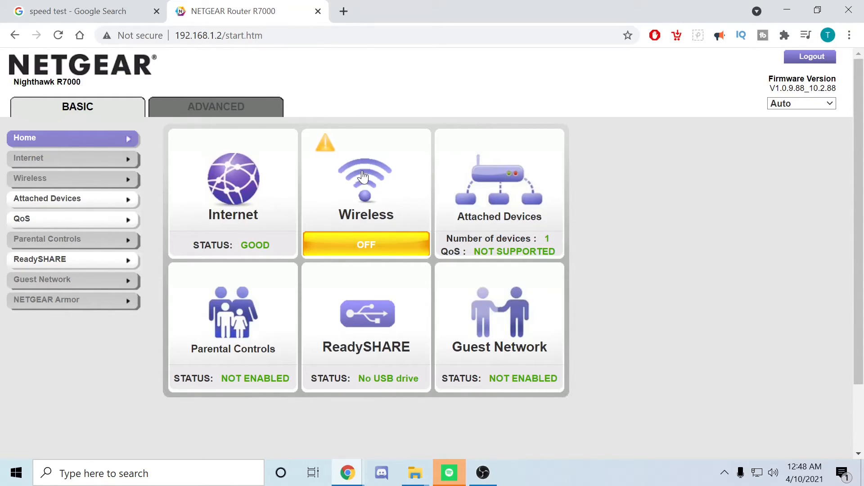
{"action": "mouse_move", "coordinate": [358, 217]}
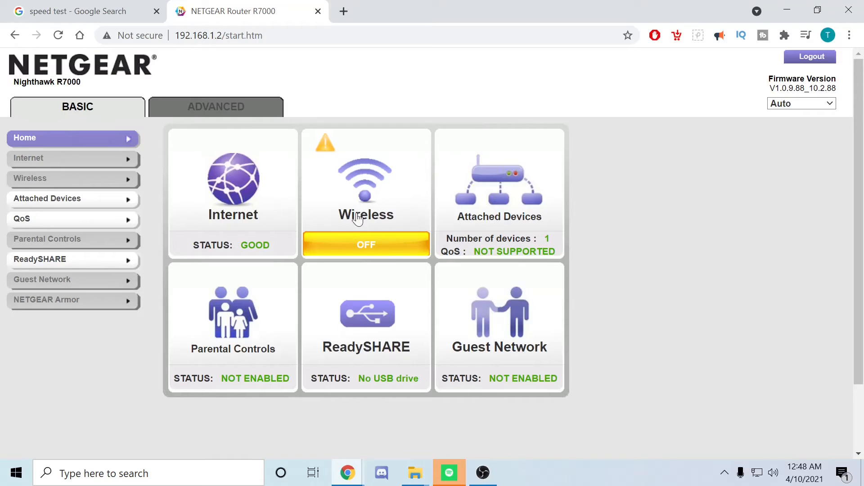
{"action": "mouse_move", "coordinate": [391, 236]}
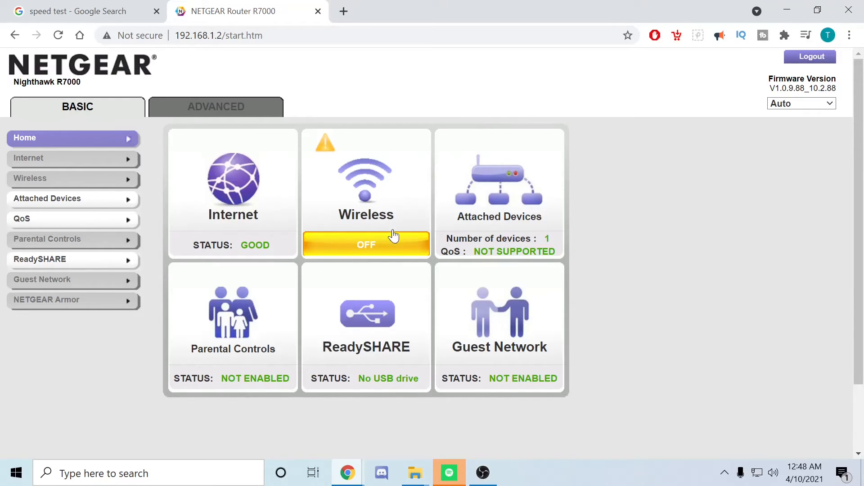
{"action": "mouse_move", "coordinate": [506, 231]}
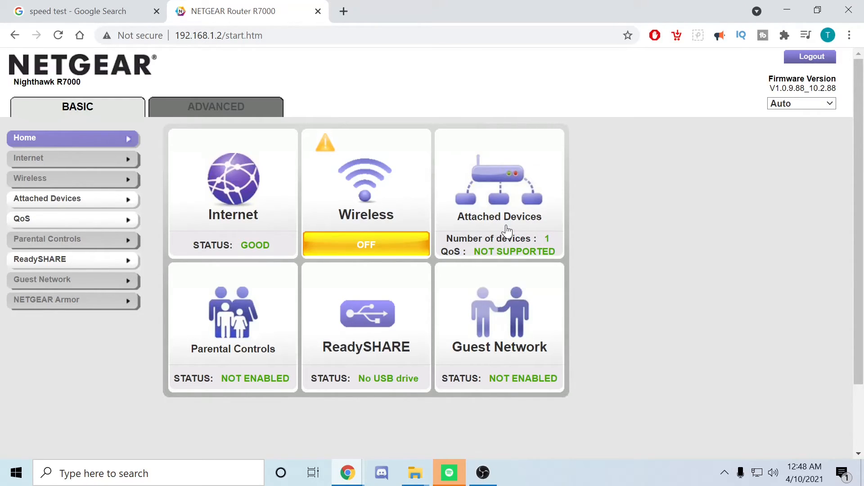
- Review the six attached devices, then return to the 23.9 down speed test tab
{"action": "left_click", "coordinate": [72, 199]}
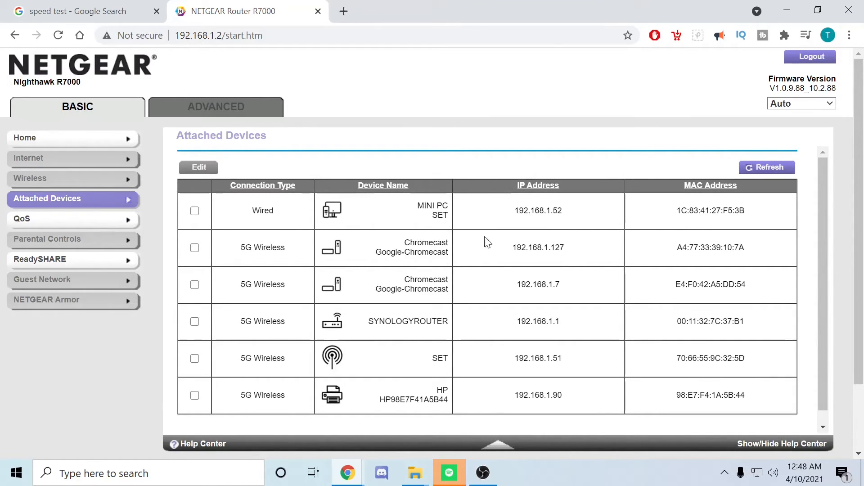
{"action": "mouse_move", "coordinate": [476, 236]}
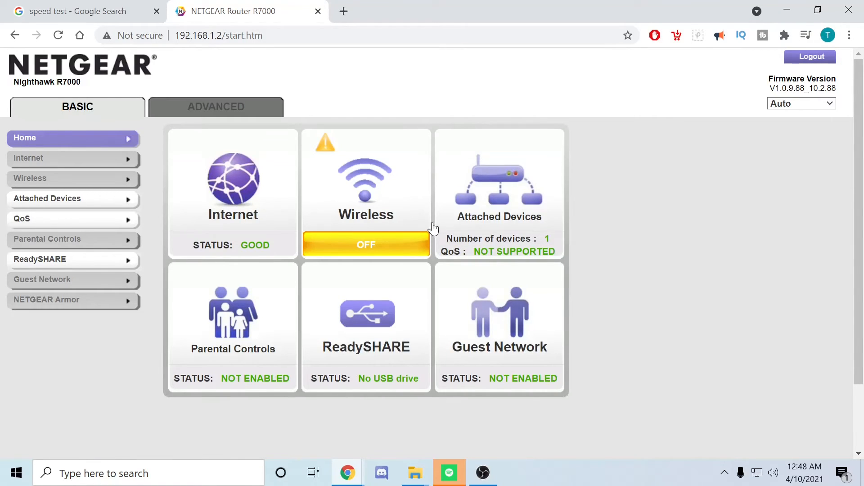
{"action": "mouse_move", "coordinate": [259, 208]}
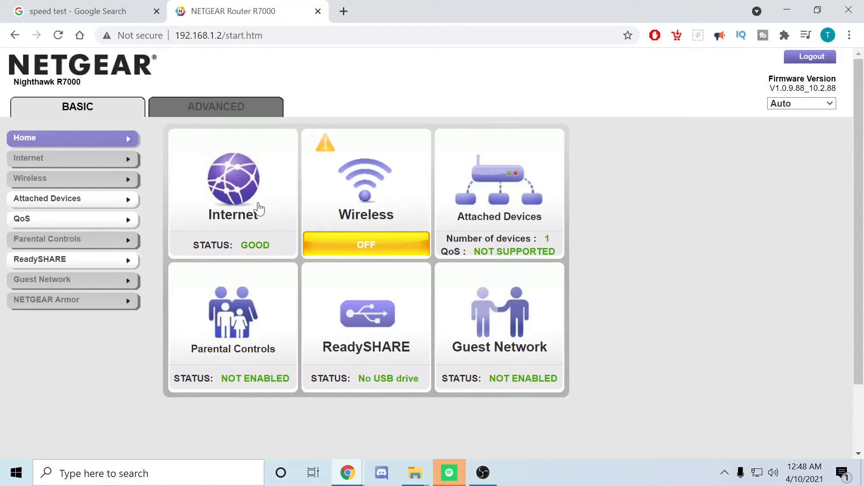
{"action": "mouse_move", "coordinate": [273, 205]}
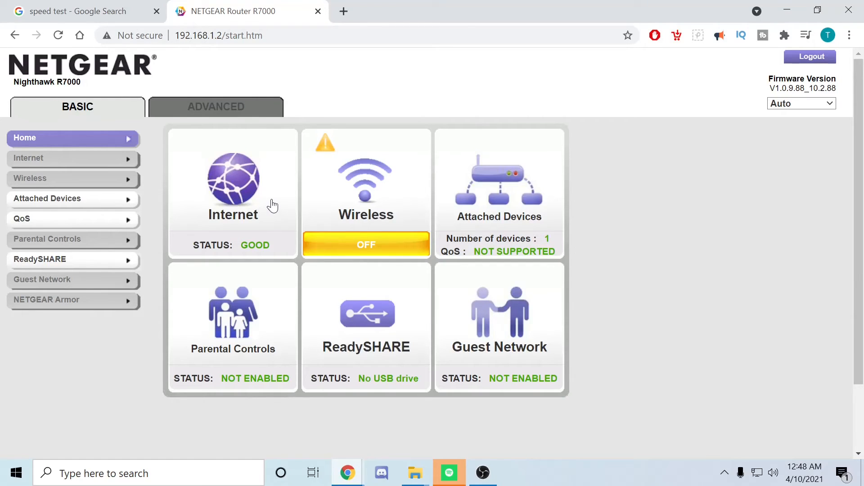
{"action": "mouse_move", "coordinate": [130, 61]}
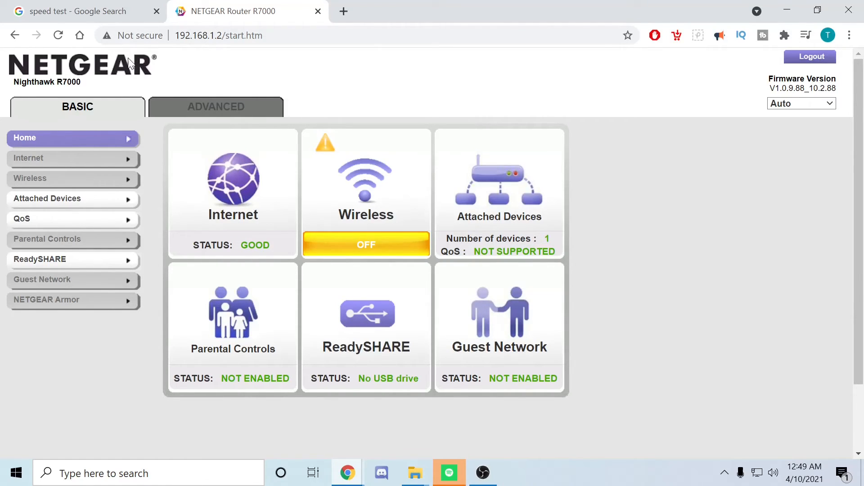
{"action": "left_click", "coordinate": [85, 10]}
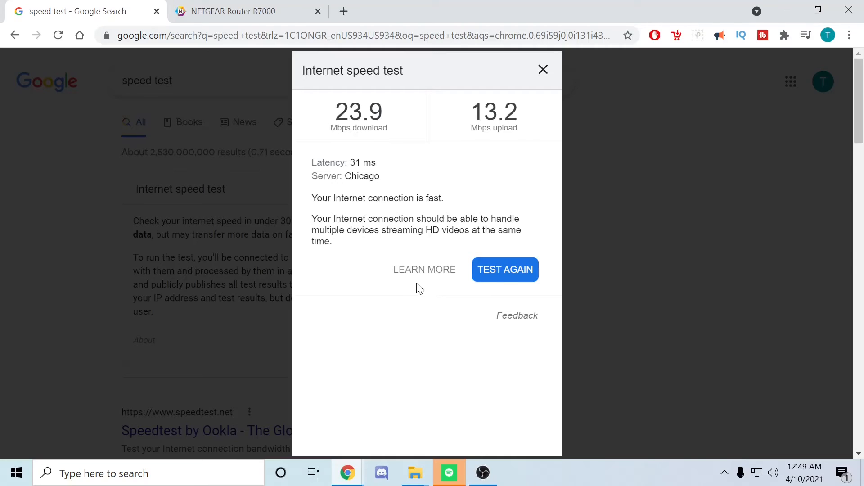
- Rerun the Google speed test, getting 277.9 Mbps down, 13.7 up, 29 ms latency
{"action": "left_click", "coordinate": [504, 270]}
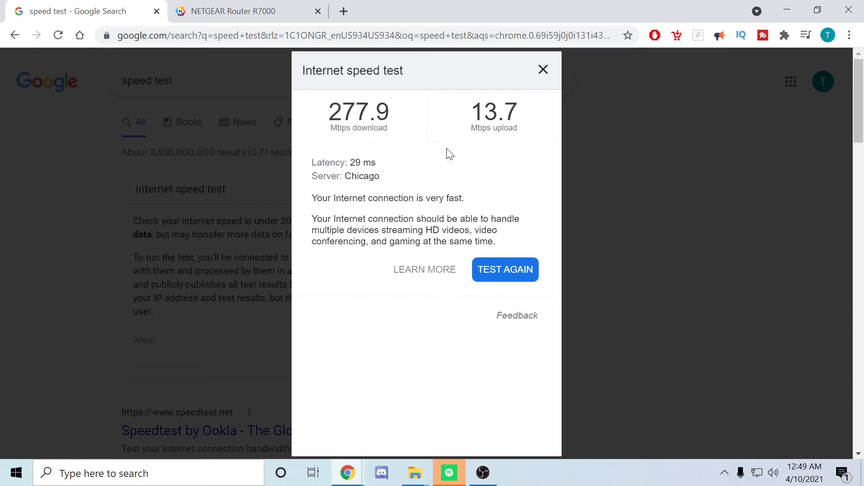
{"action": "mouse_move", "coordinate": [497, 140]}
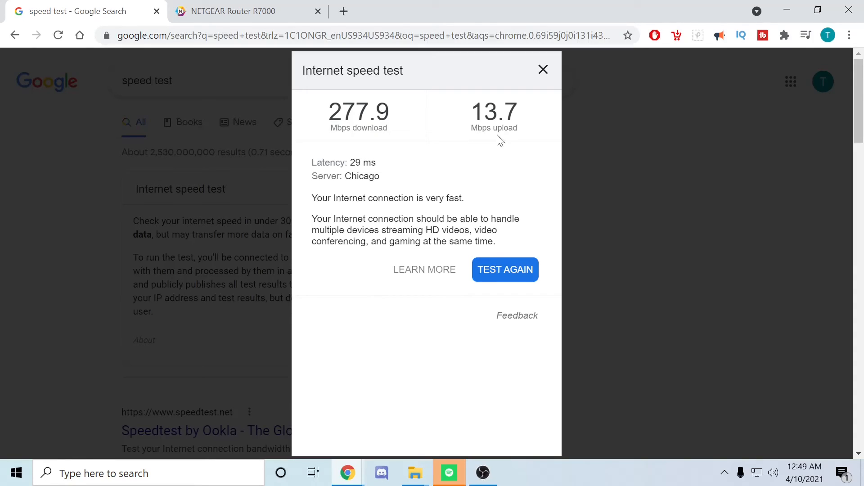
{"action": "mouse_move", "coordinate": [523, 125]}
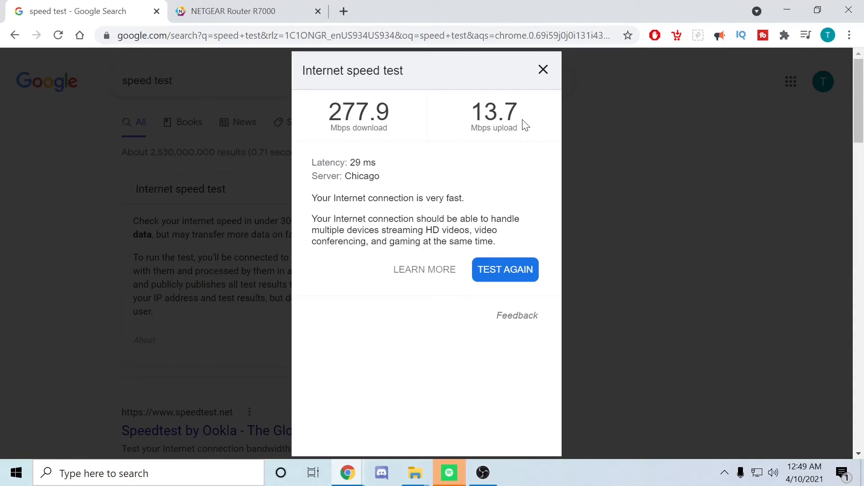